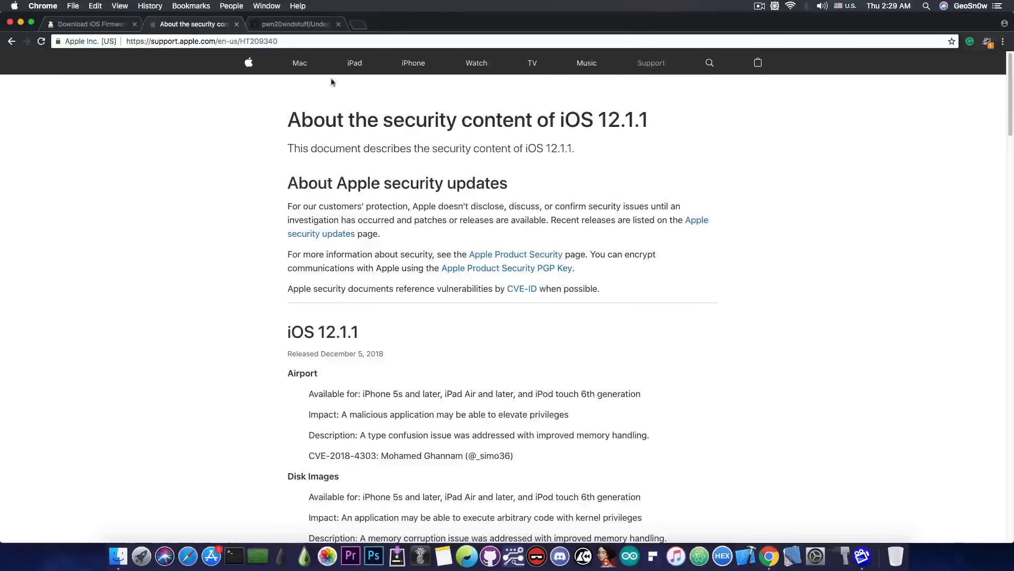
mouse_move(170, 124)
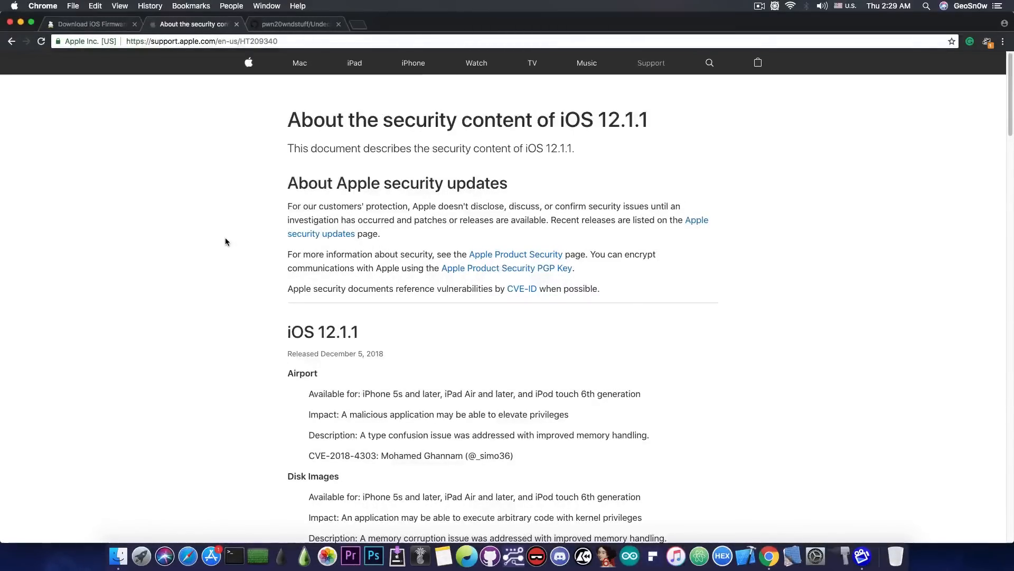
Step: Read the iOS 12.1.1 Kernel CVE entries, then switch to the ipsw.me iPhone 8 firmware list
scroll("down", 3)
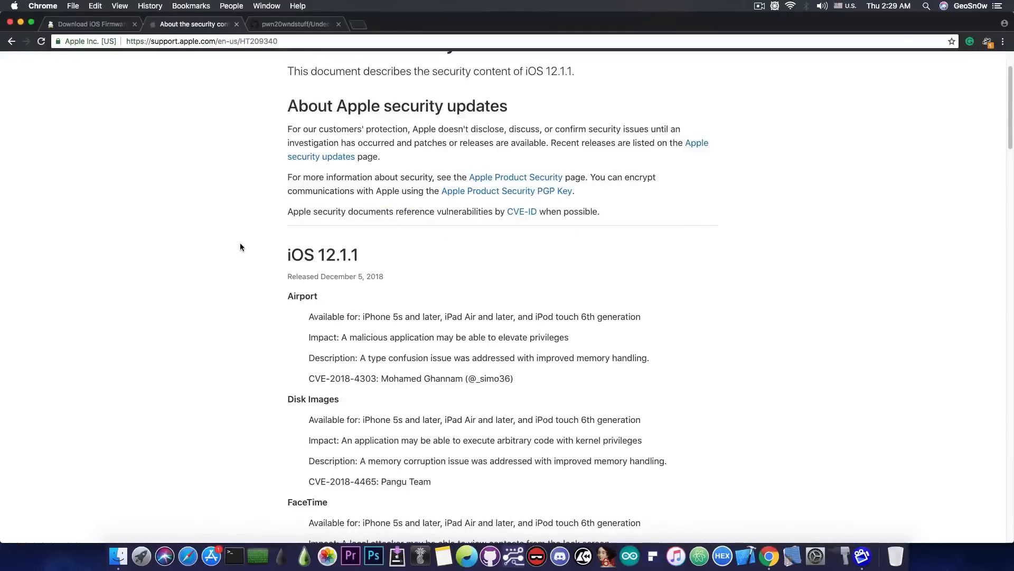
scroll("down", 3)
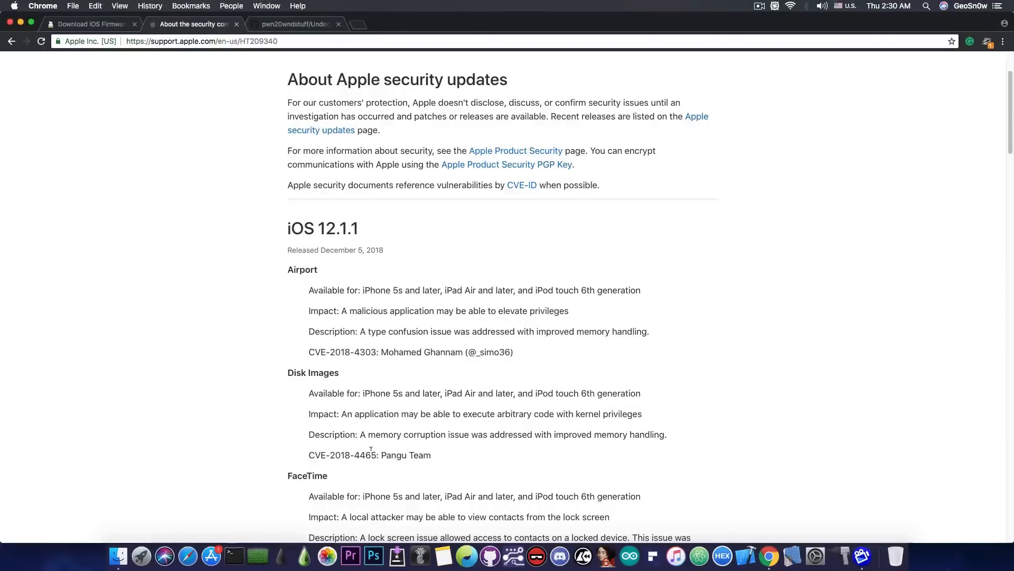
mouse_move(411, 449)
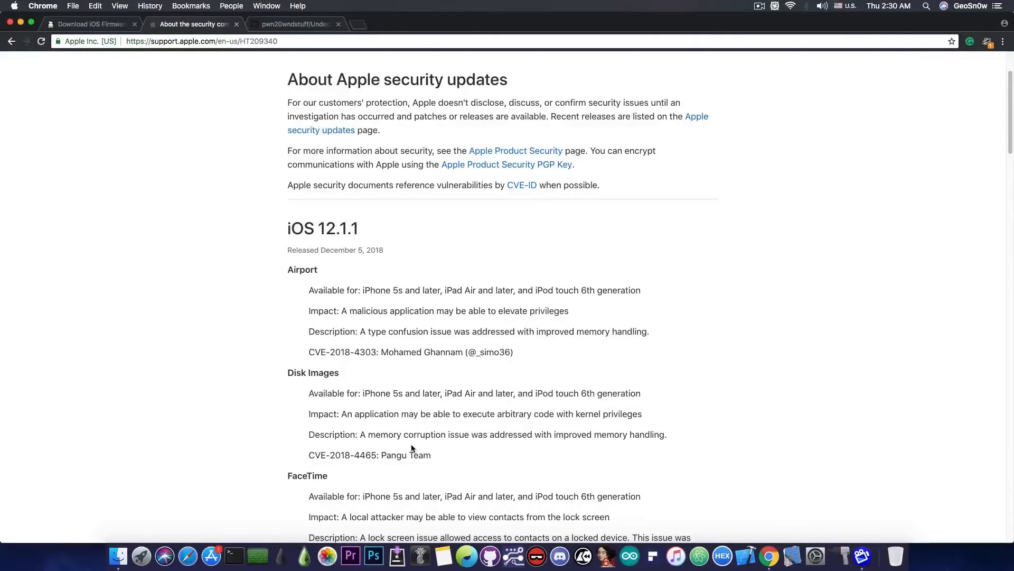
scroll("down", 3)
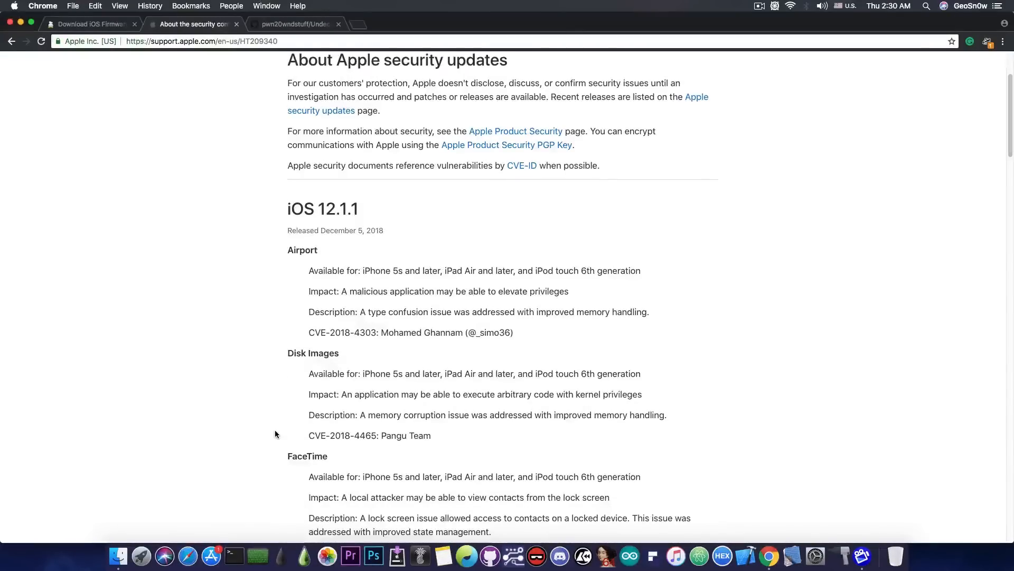
scroll("down", 3)
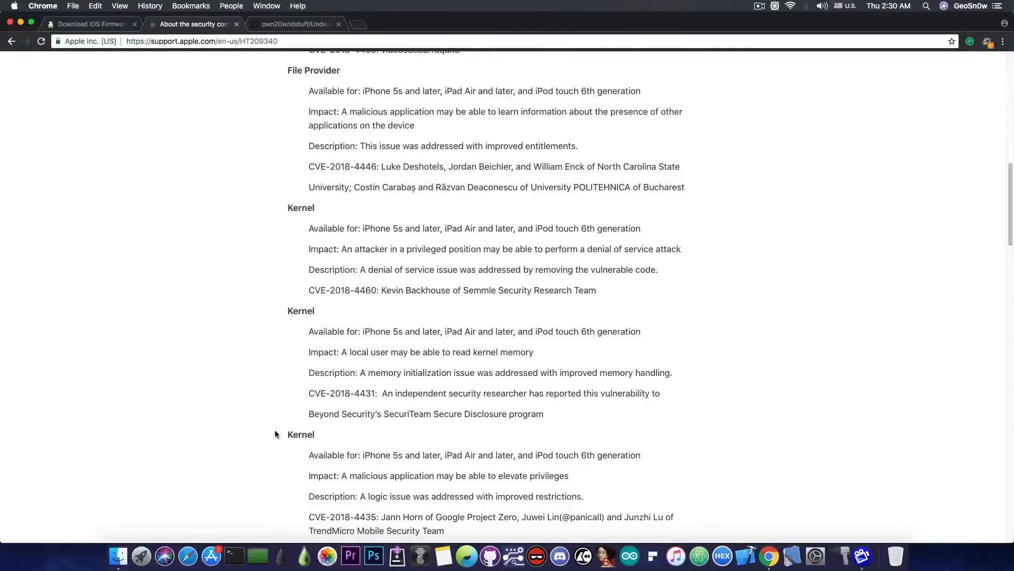
scroll("down", 3)
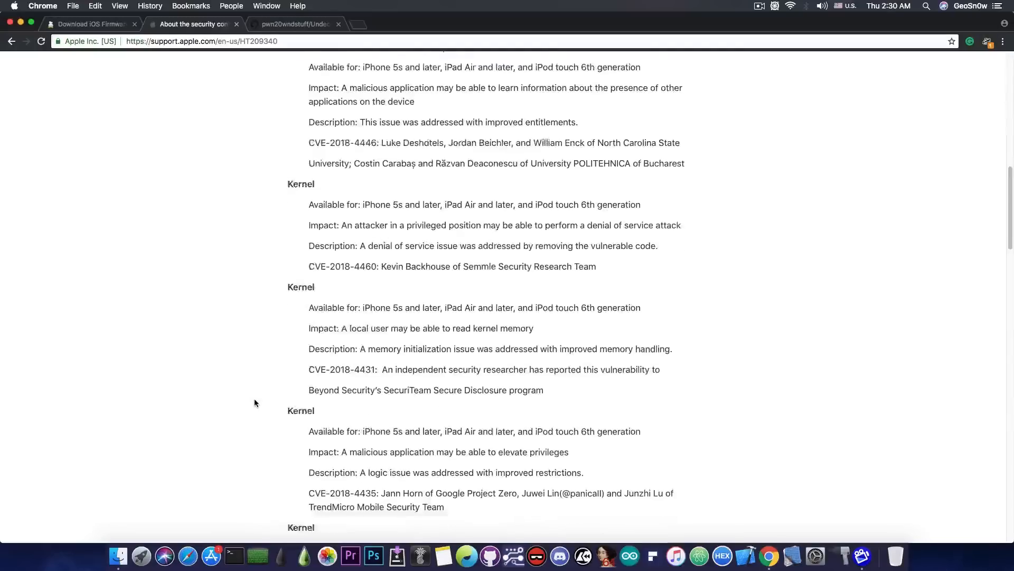
scroll("down", 3)
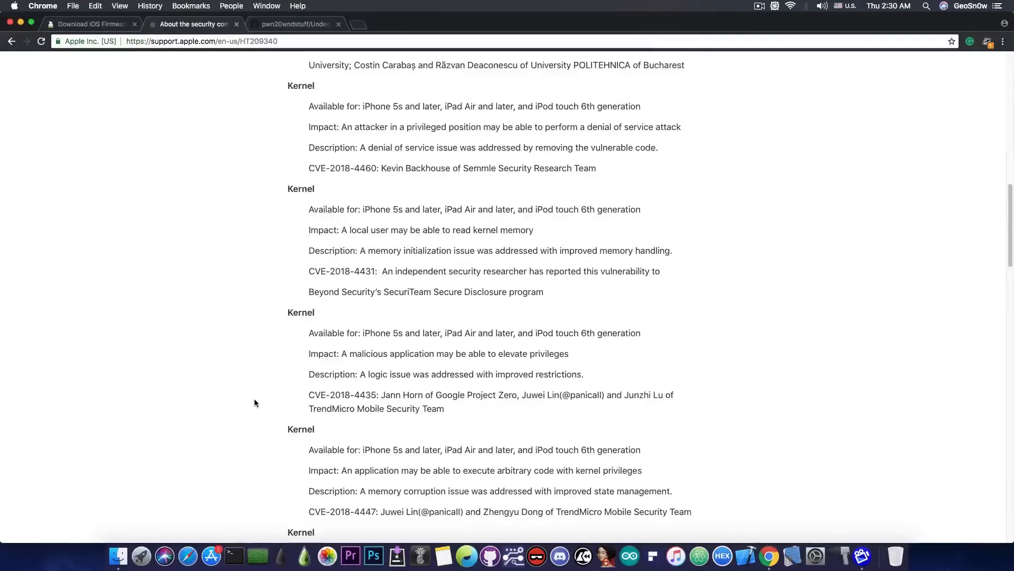
scroll("down", 3)
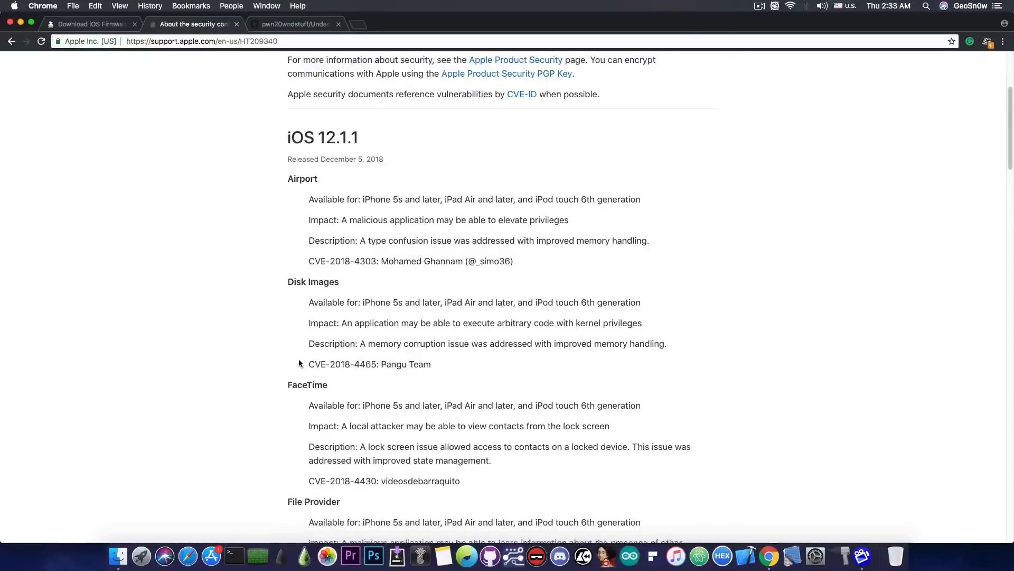
scroll("up", 3)
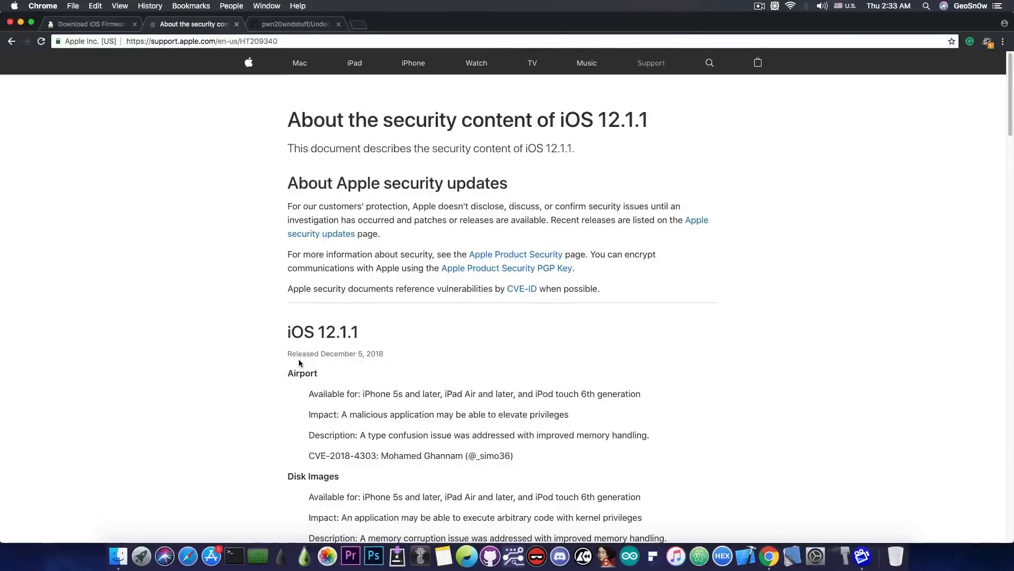
mouse_move(208, 108)
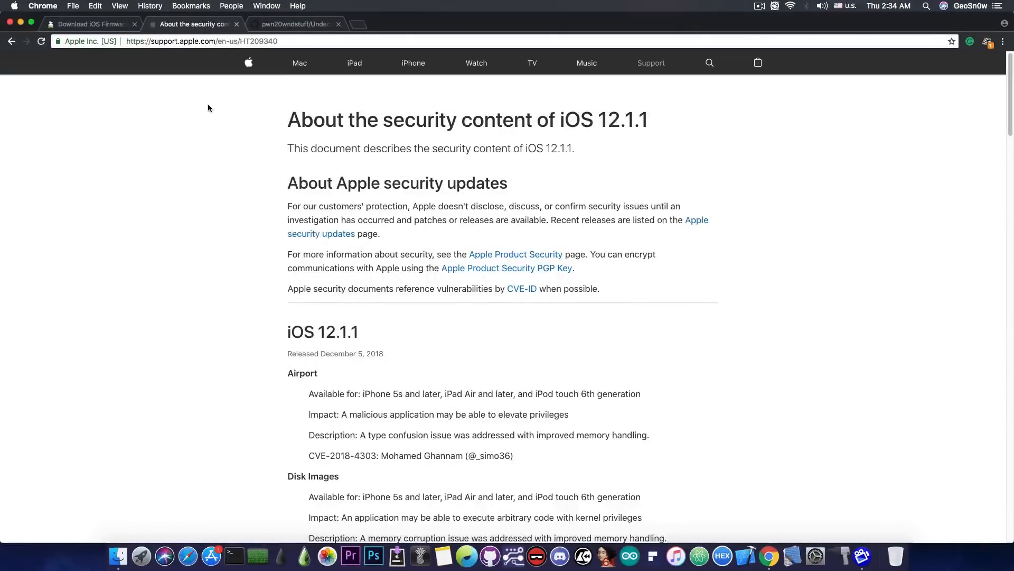
left_click(90, 24)
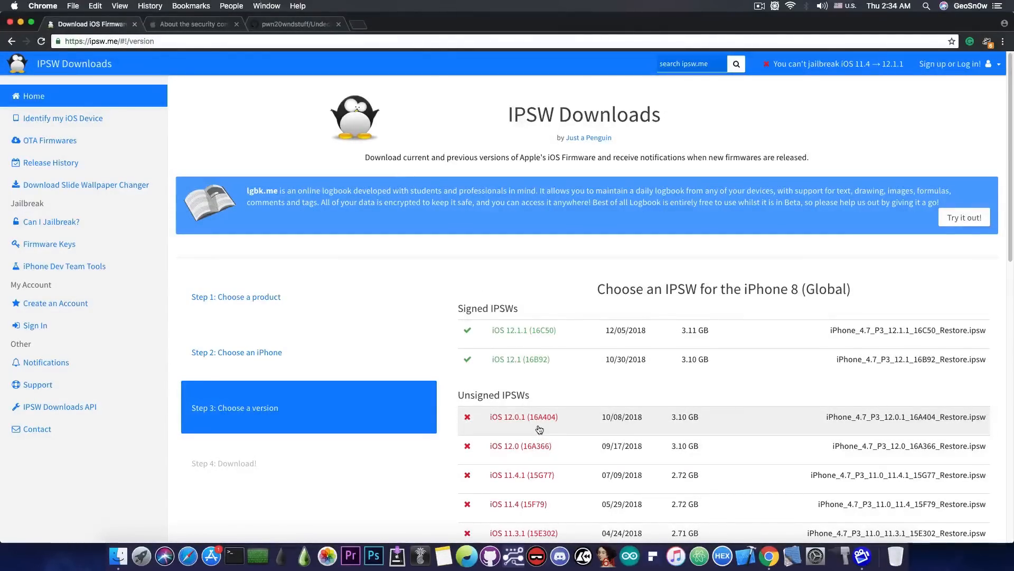
Step: Review the signed and unsigned iPhone 8 IPSW lists, then return to Apple's iOS 12.1.1 security notes
scroll("down", 3)
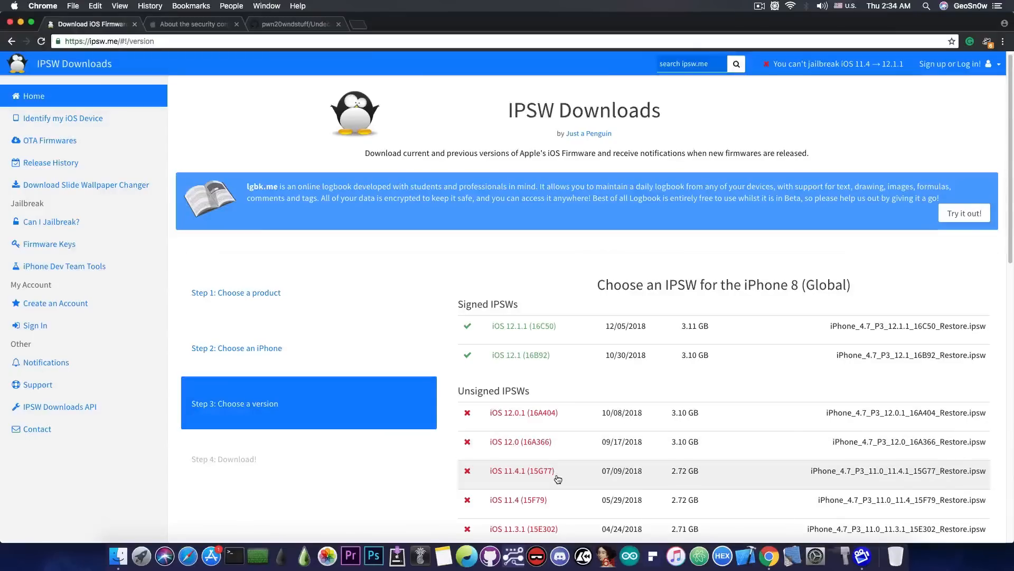
mouse_move(554, 501)
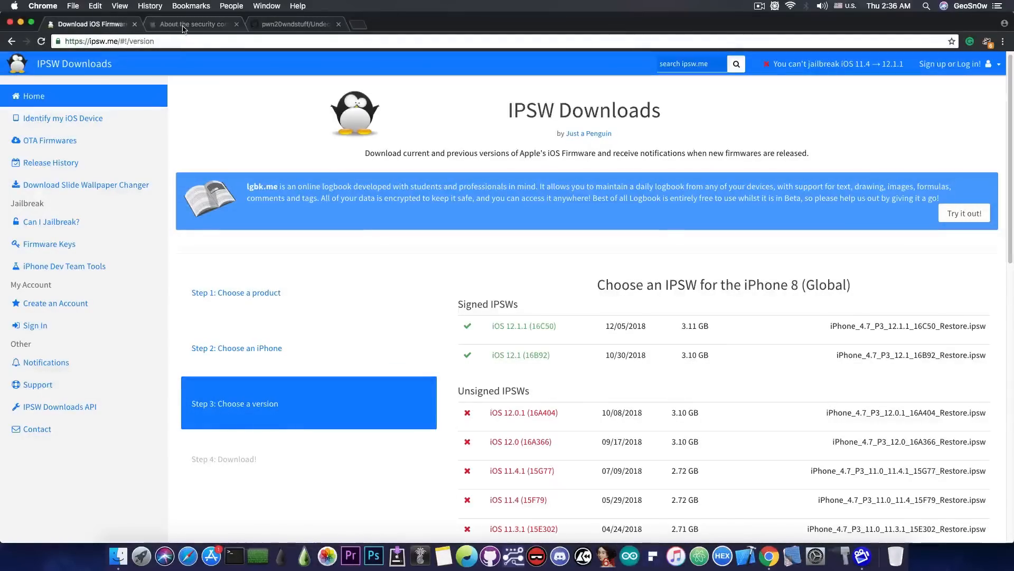
left_click(194, 24)
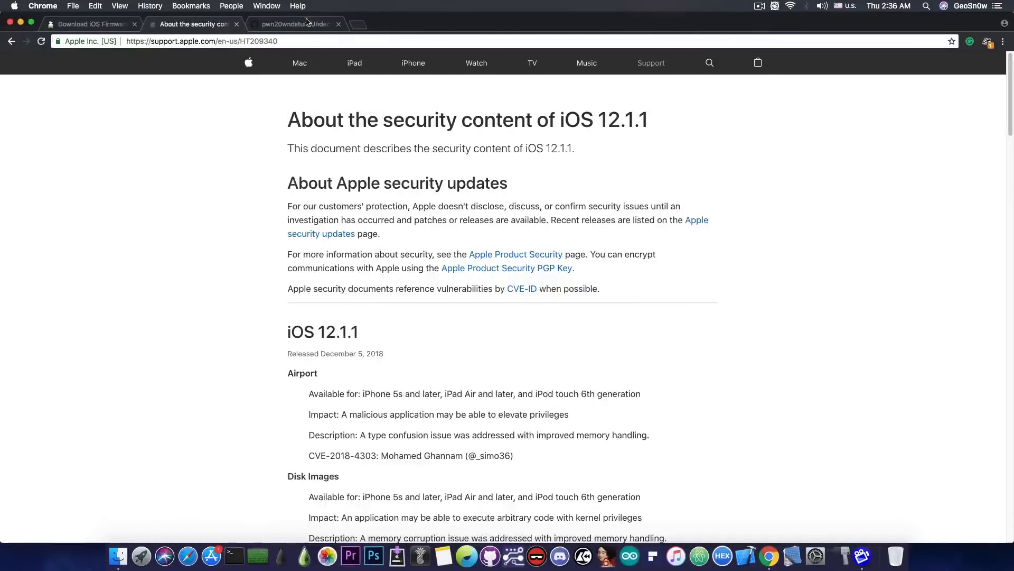
Step: Glance at the Undecimus GitHub repository, then return to ipsw.me's iPhone 8 firmware list
left_click(294, 24)
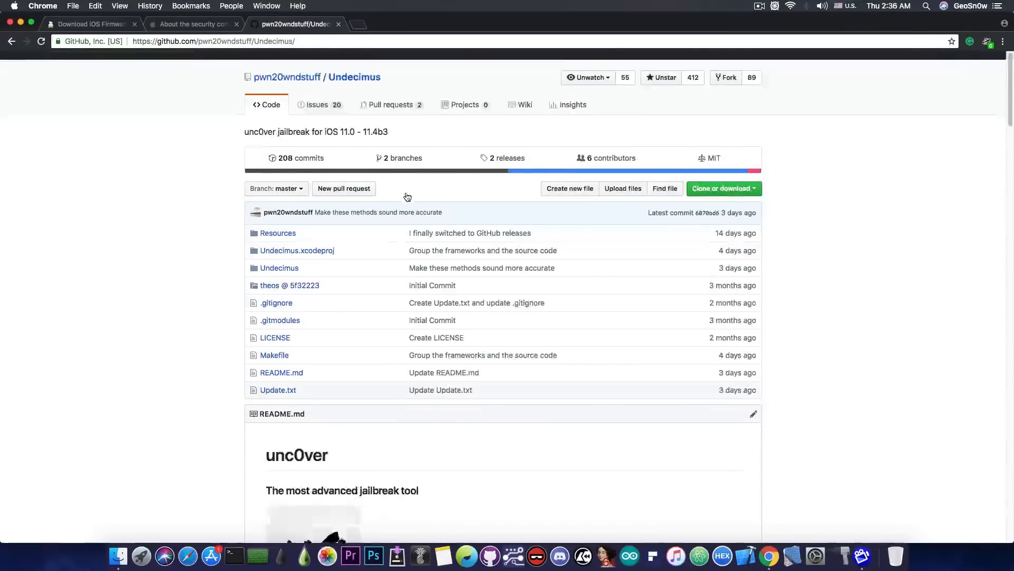
left_click(91, 24)
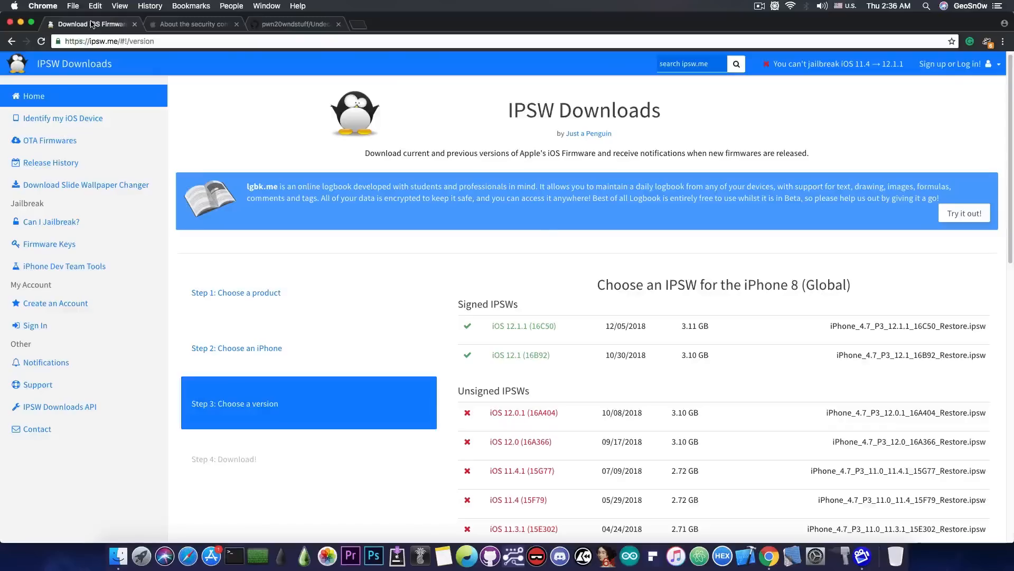
mouse_move(558, 323)
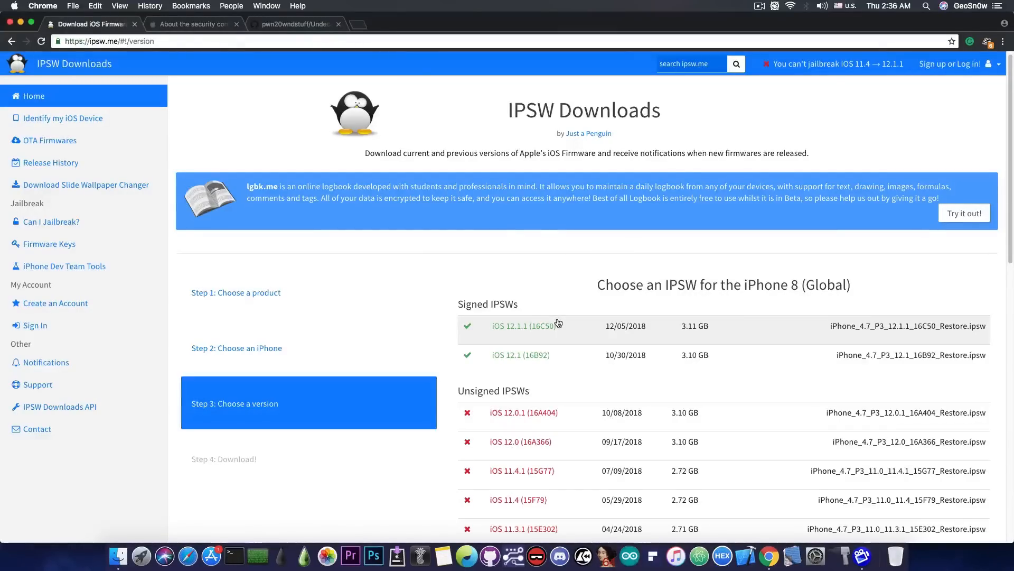